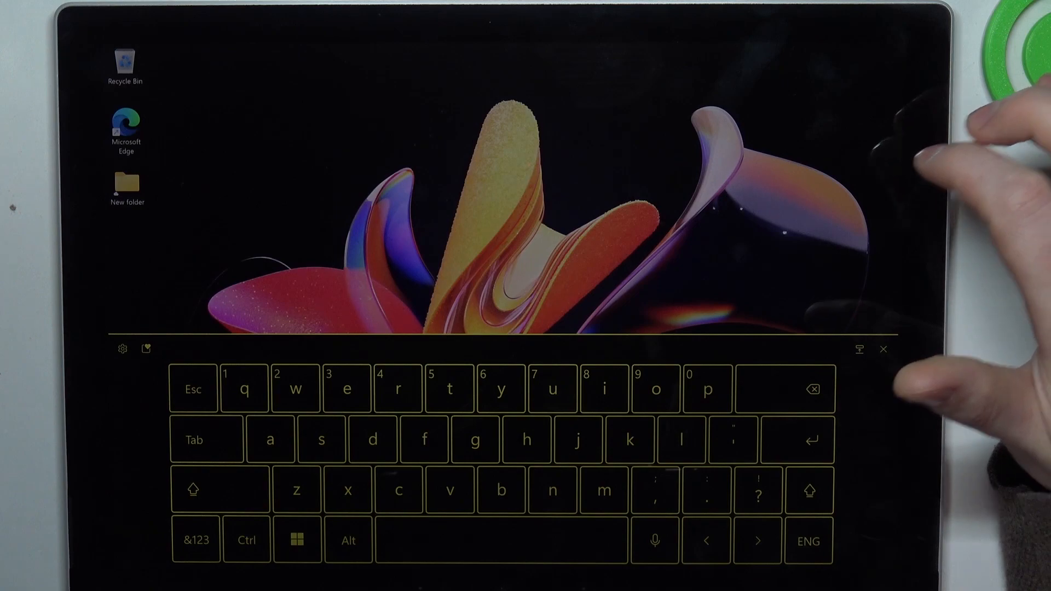
Step: Dismiss the touch keyboard and launch Settings from the Start menu's Pinned apps
left_click(883, 350)
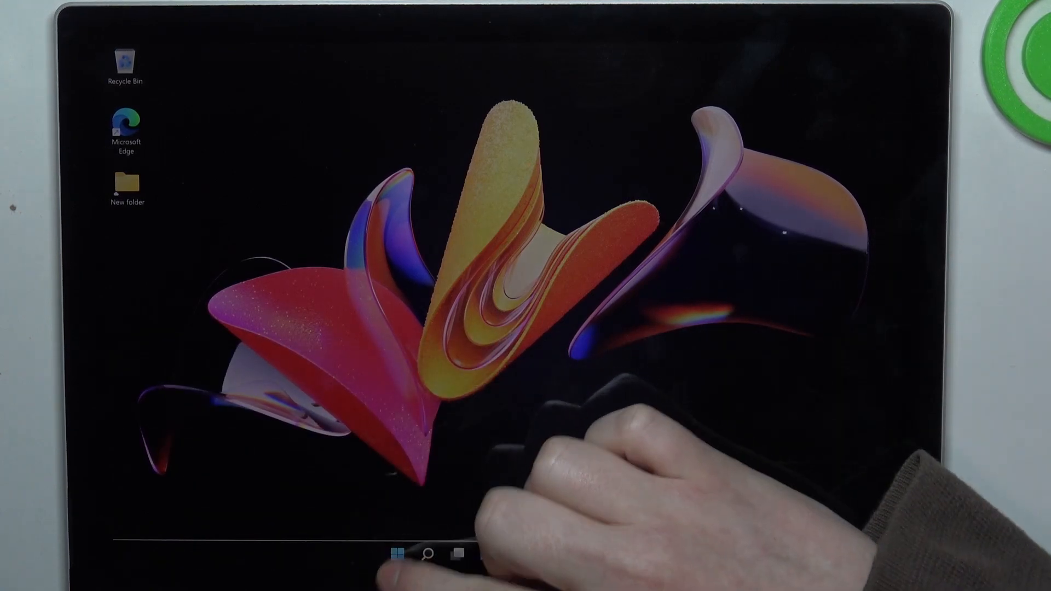
left_click(397, 552)
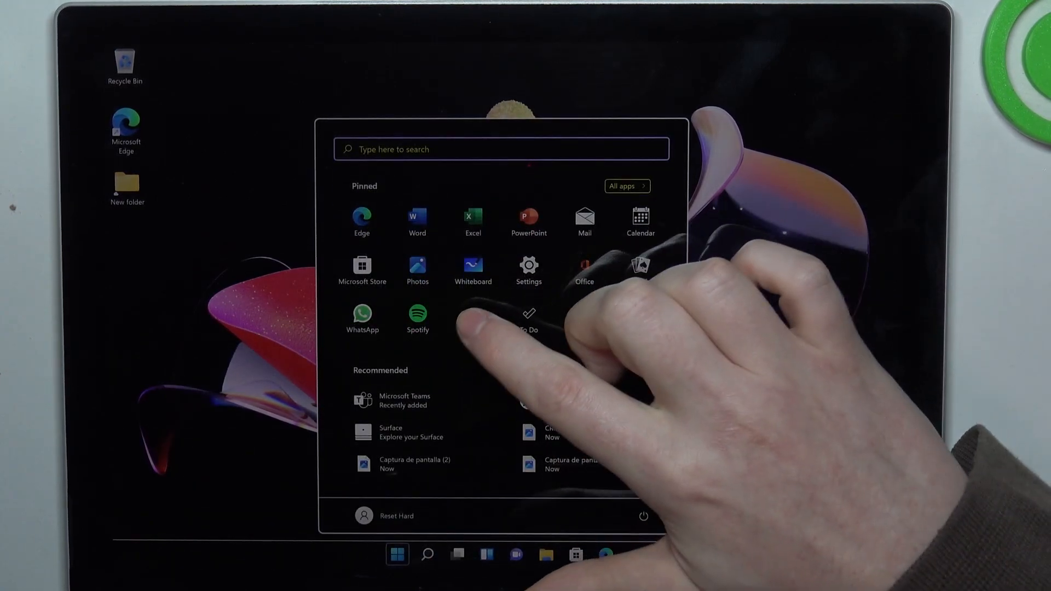
left_click(528, 268)
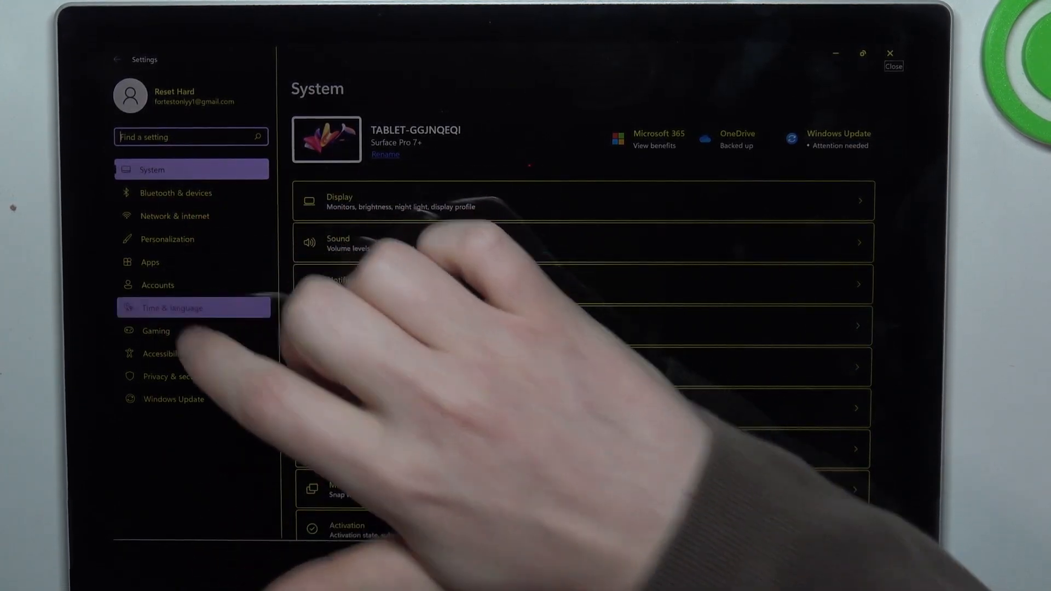
Step: In Time & language > Date & time, turn 'Set time automatically' On
left_click(192, 308)
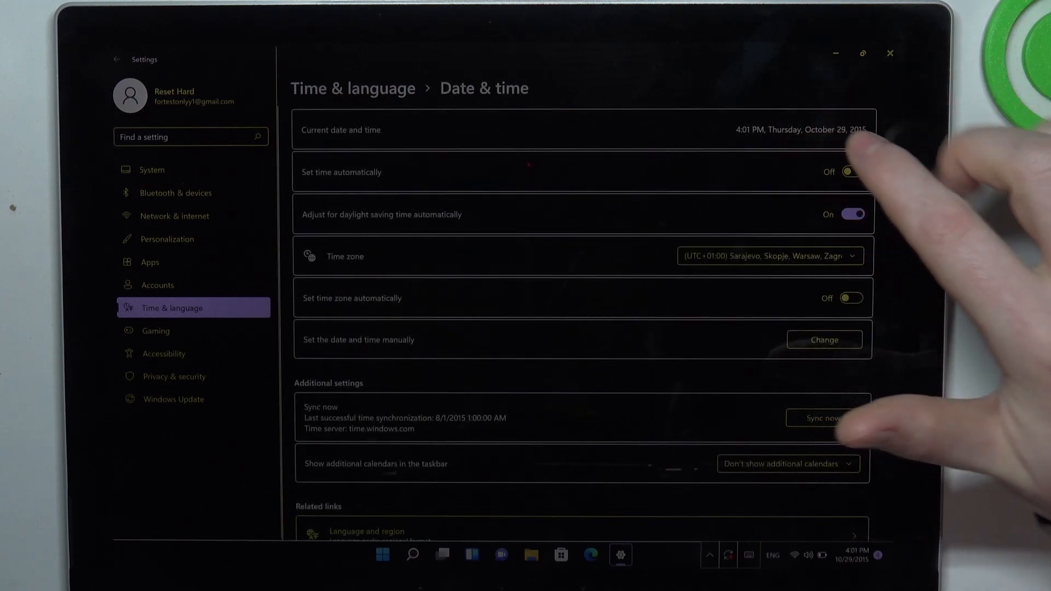
left_click(852, 172)
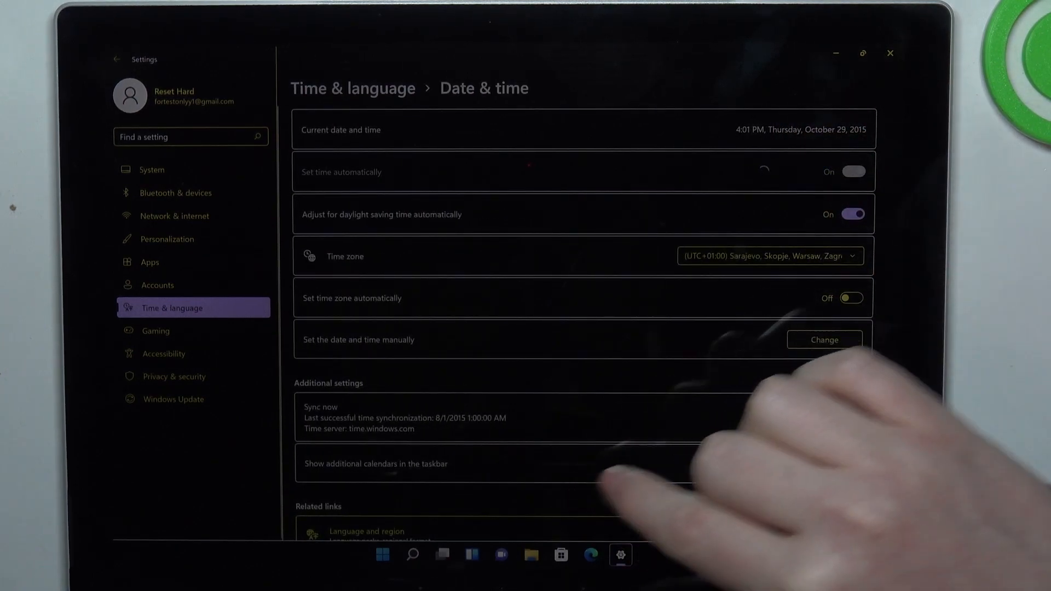
Step: After the clock syncs to 2023, launch Microsoft Edge from the taskbar
left_click(852, 172)
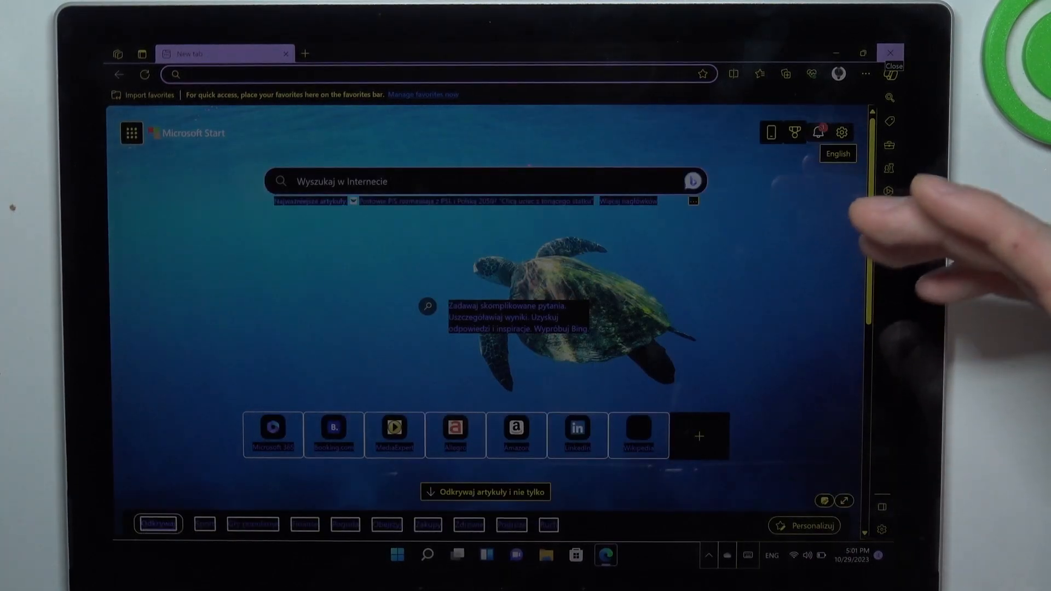
Step: Load Booking.com from the new-tab quick link, confirm it works, then close Edge and the touch keyboard
left_click(333, 428)
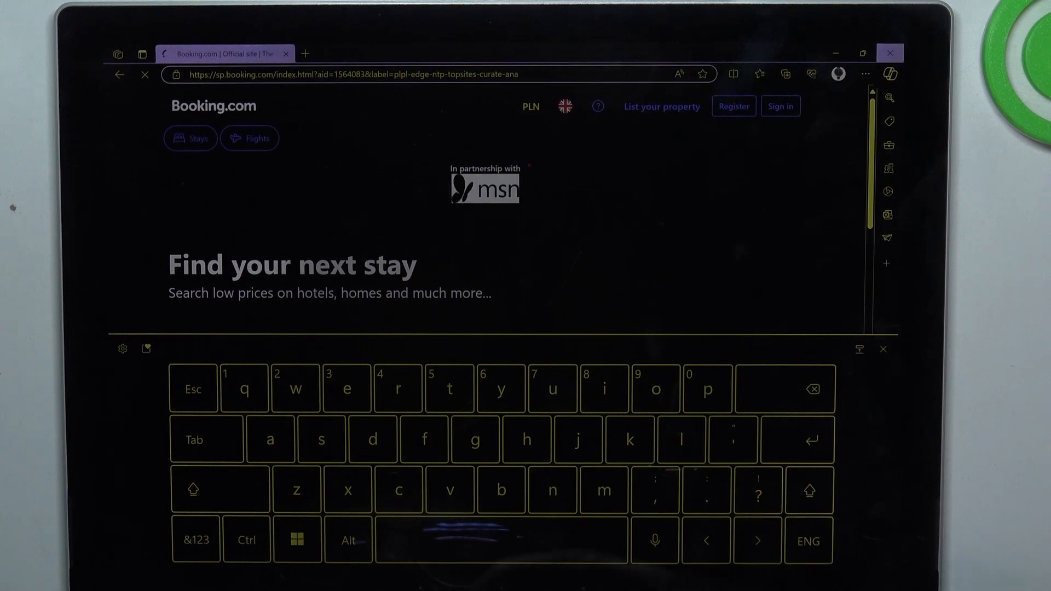
scroll("down", 3)
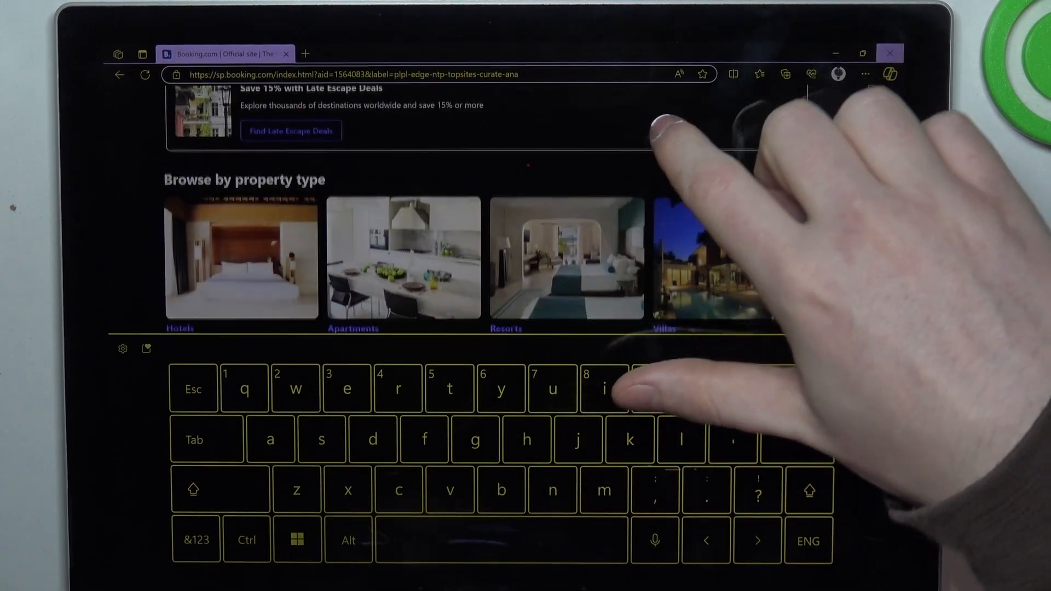
left_click(890, 52)
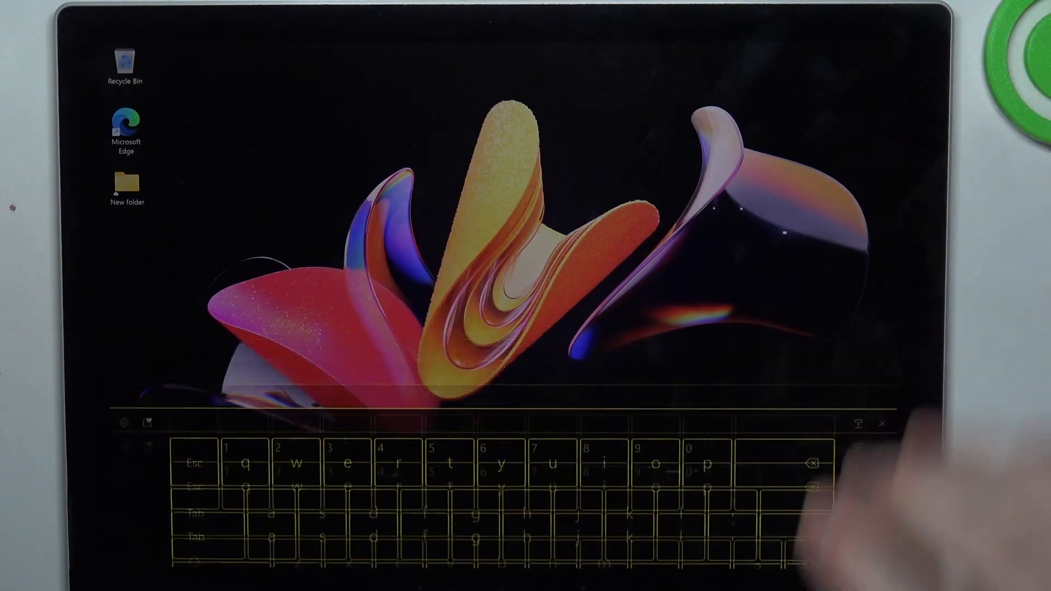
left_click(882, 423)
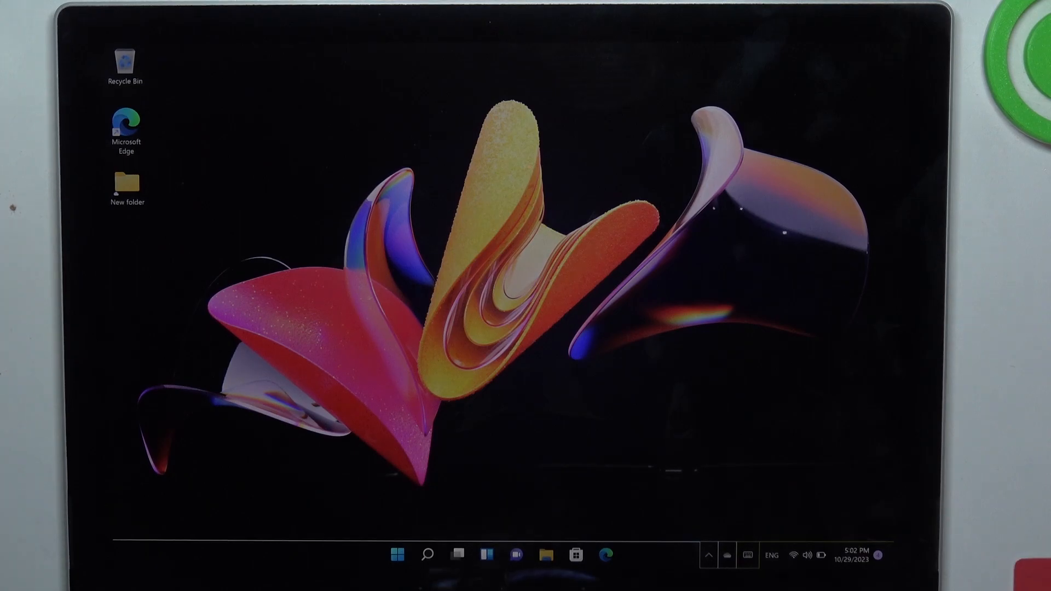